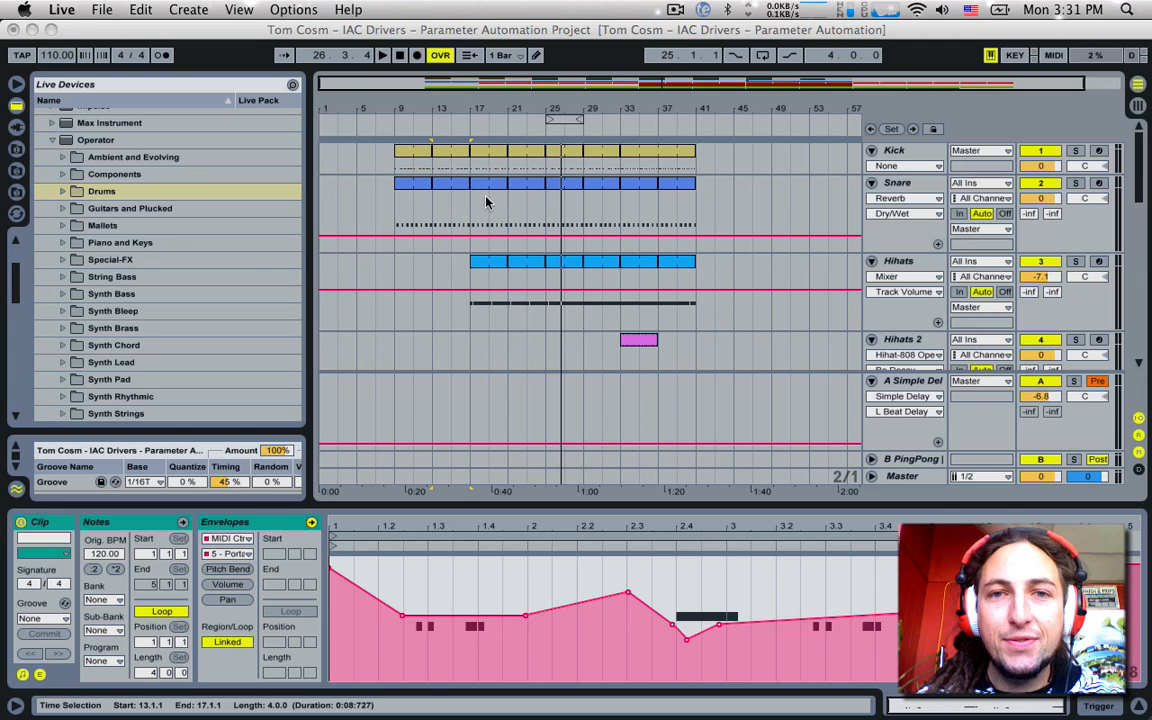
pyautogui.moveTo(464, 207)
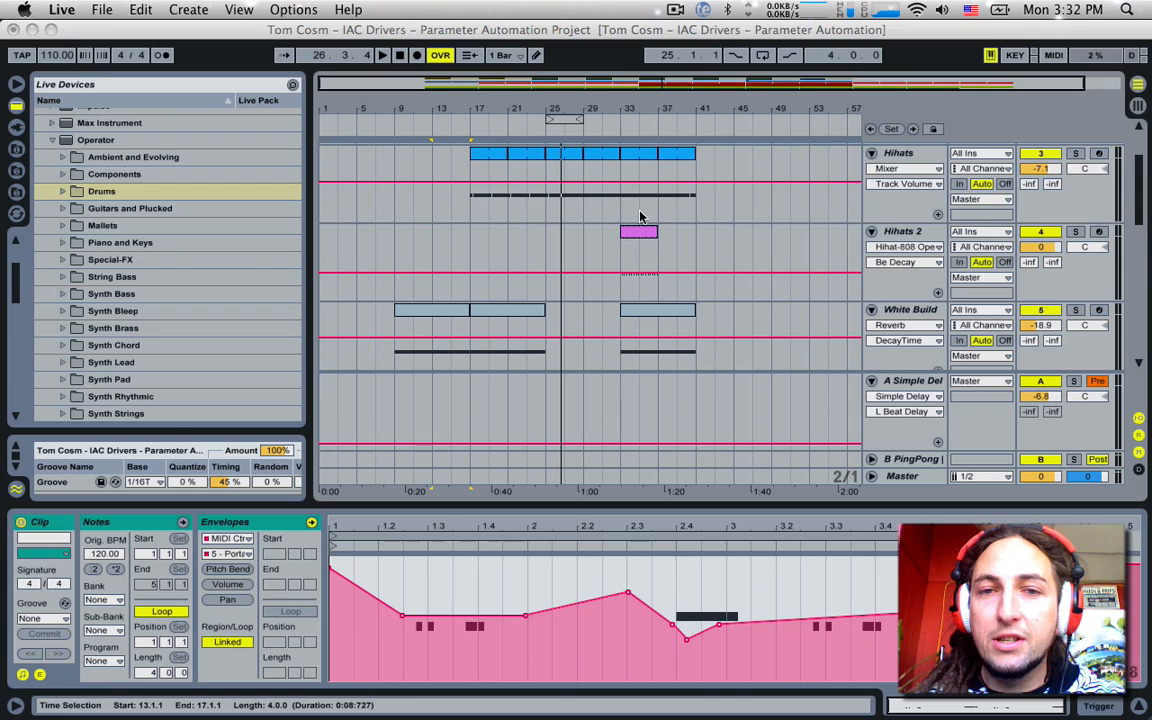
# Scroll down to the Trigger track to show its clip of repeating C3 notes.
pyautogui.scroll(-3)
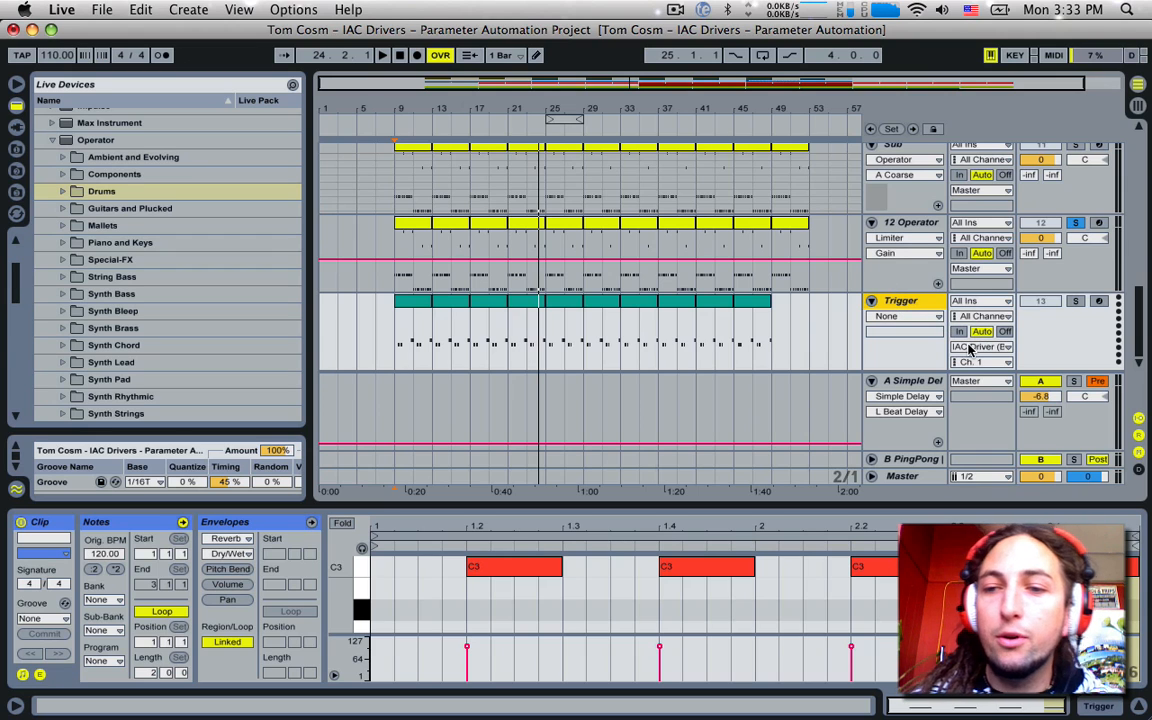
pyautogui.click(975, 347)
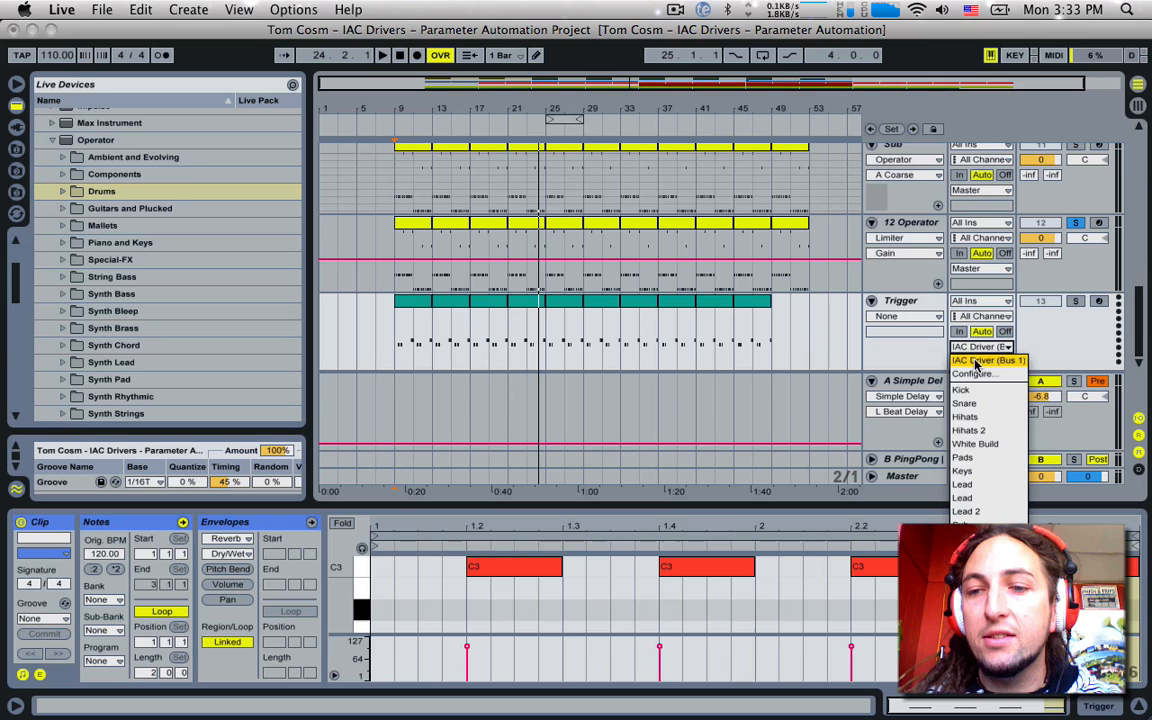
pyautogui.click(981, 360)
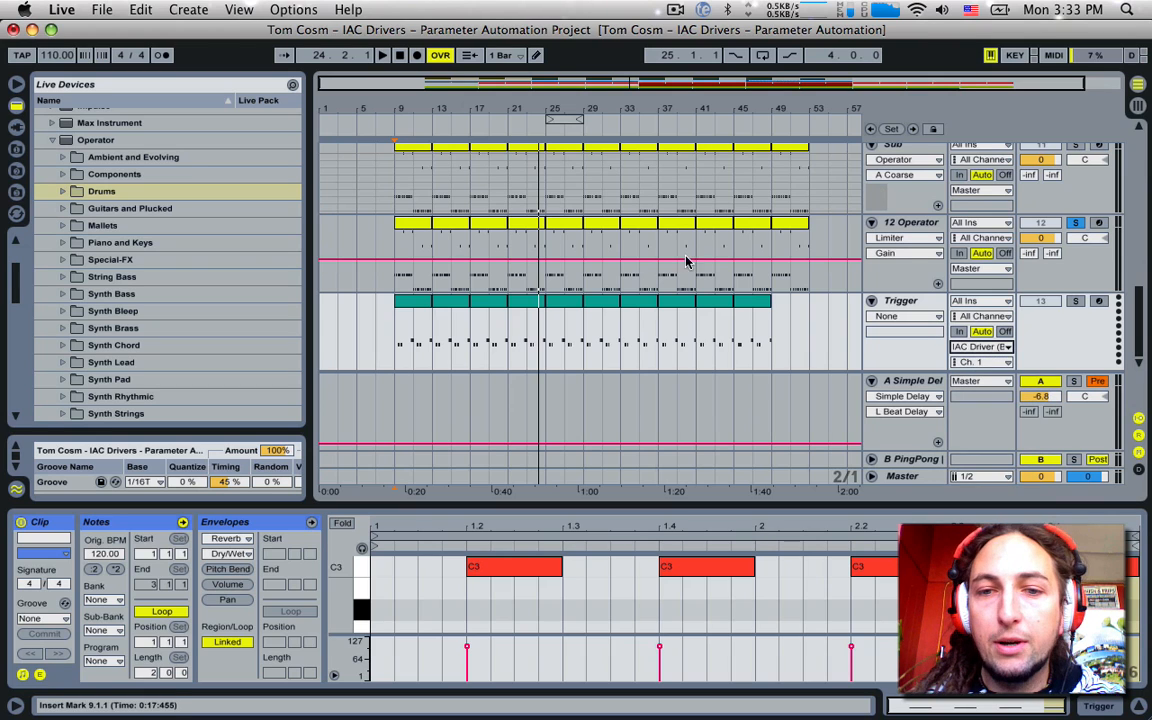
pyautogui.moveTo(527, 348)
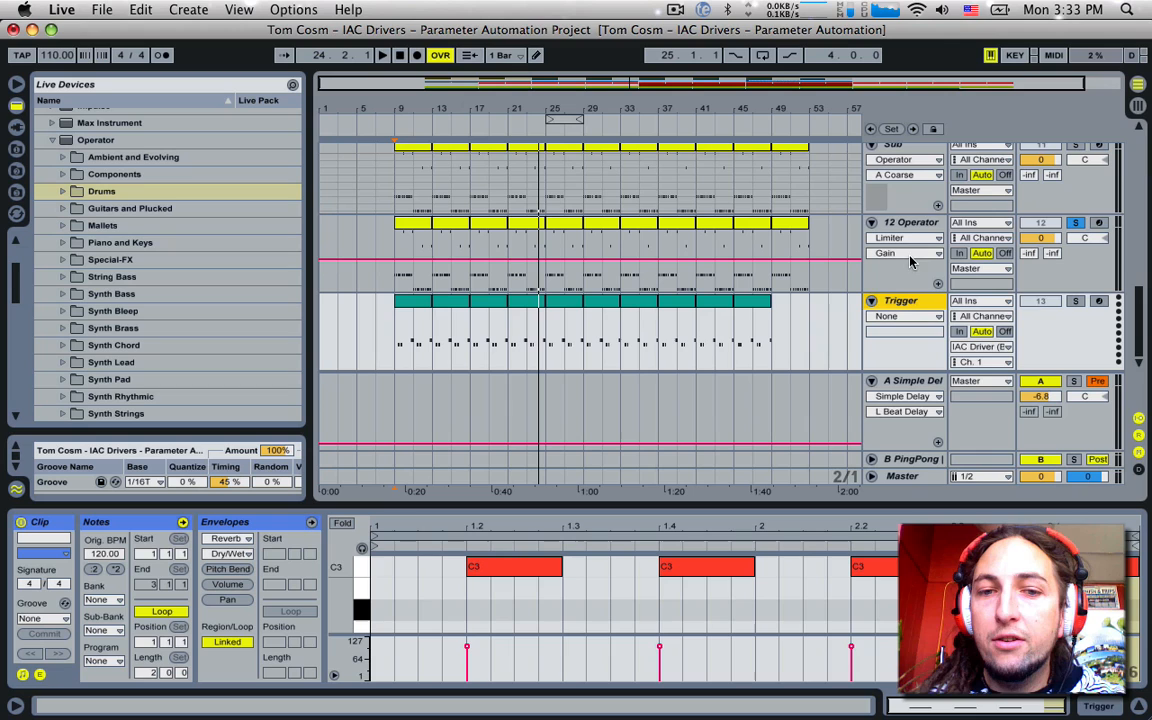
pyautogui.moveTo(900, 301)
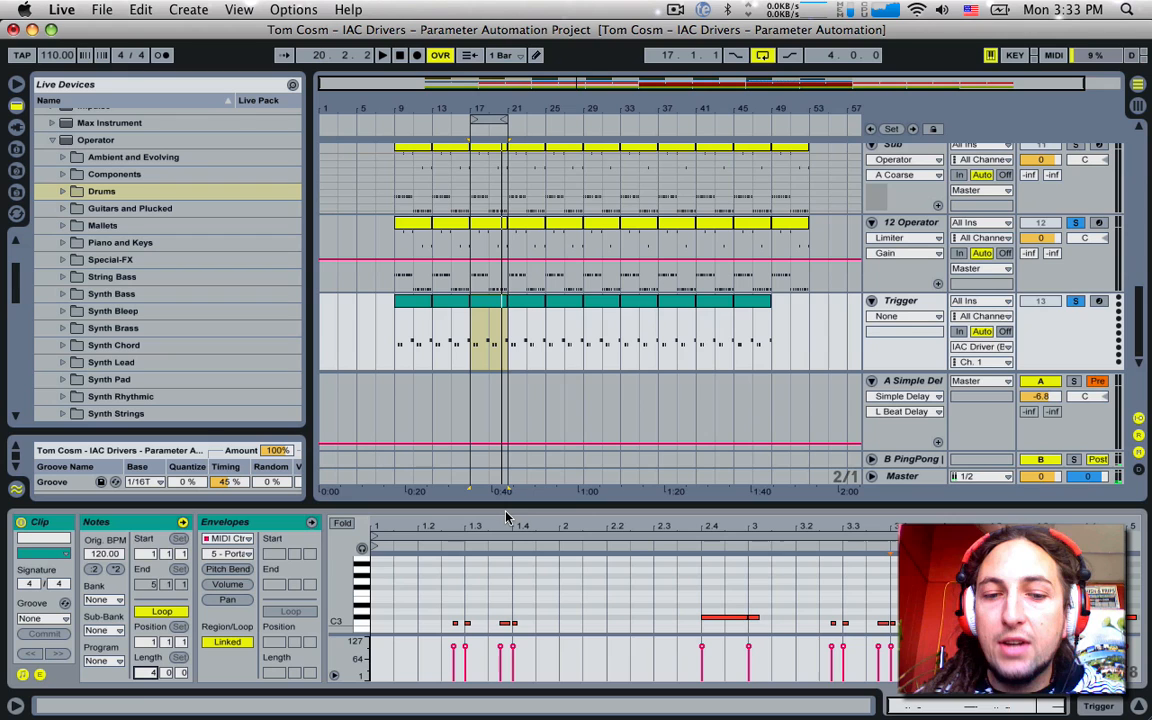
# Select the 12 Operator track to show its Auto Filter, Filter Delay and Flanger.
pyautogui.click(910, 222)
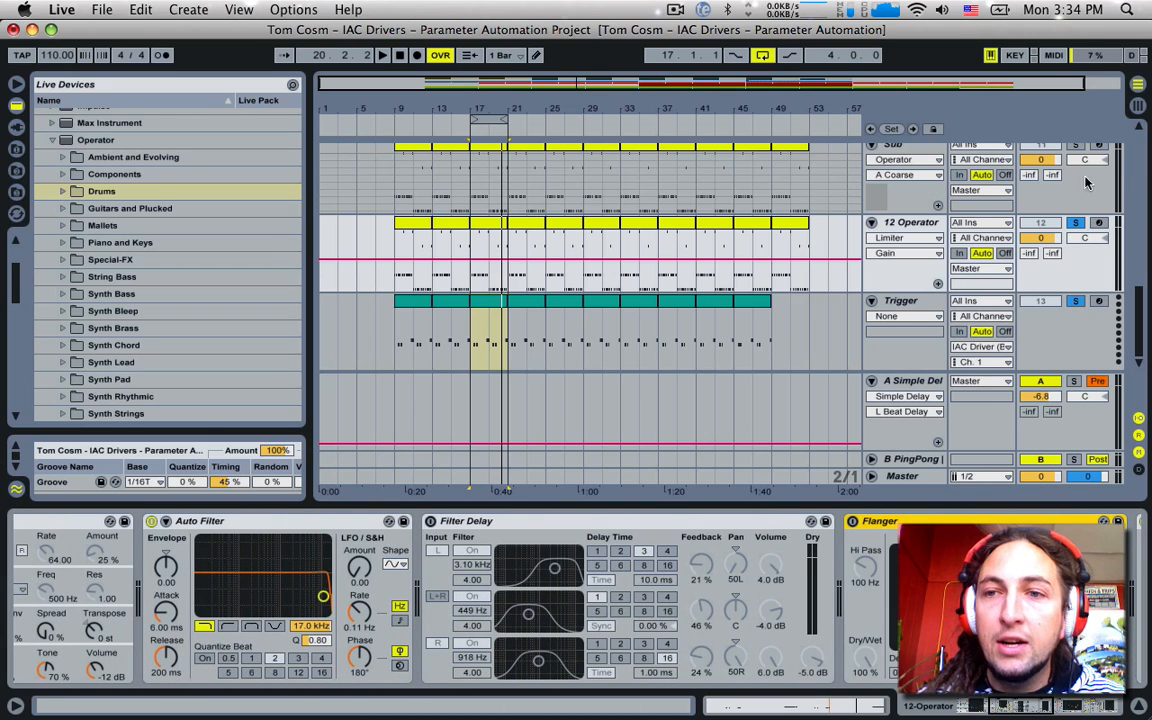
# Enter MIDI Map Mode to review the CC 1–5 mappings, then leave it.
pyautogui.click(1053, 55)
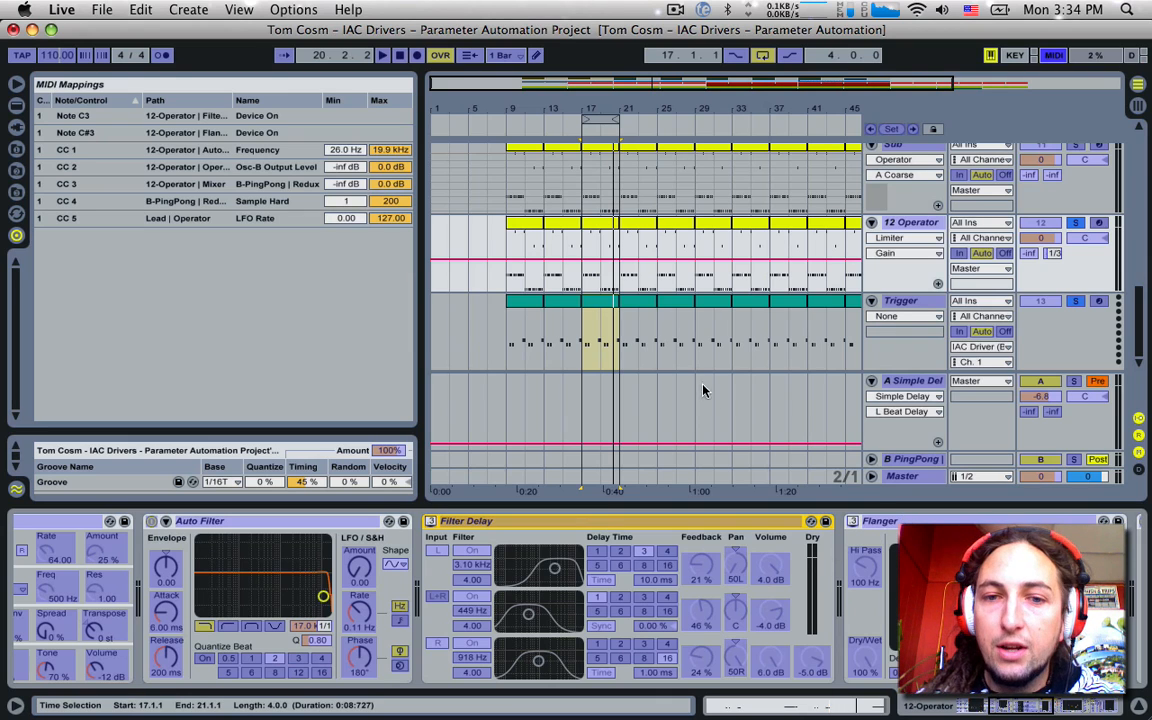
pyautogui.moveTo(591, 343)
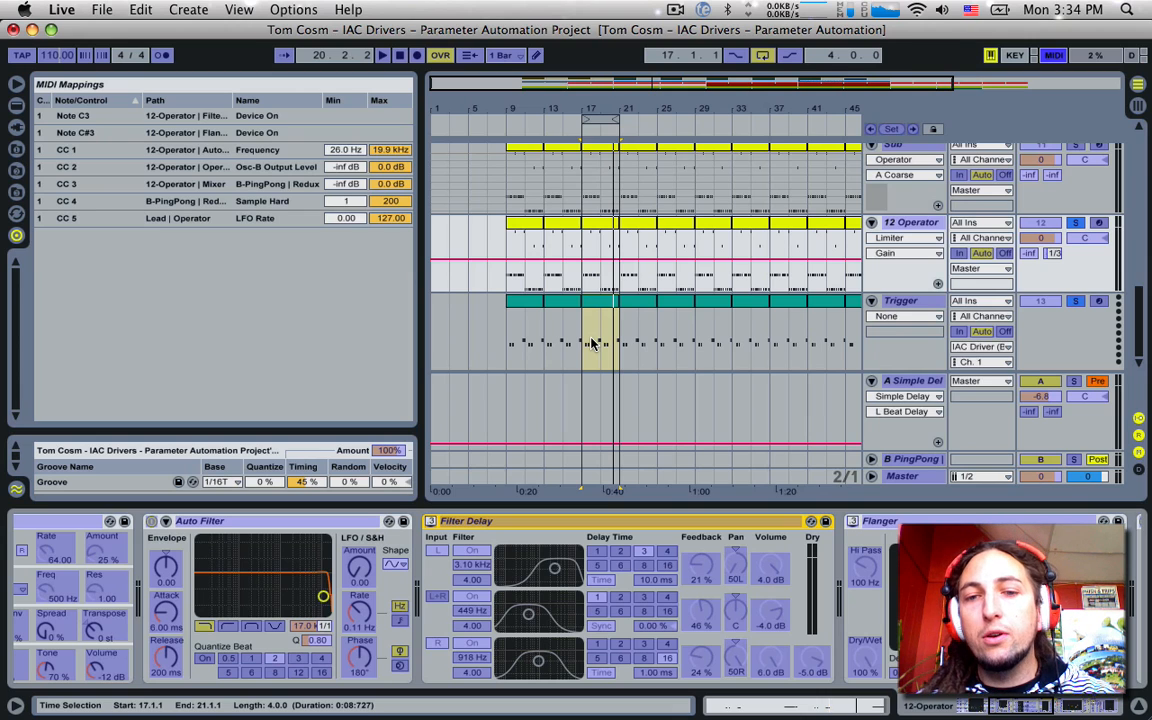
pyautogui.click(1047, 55)
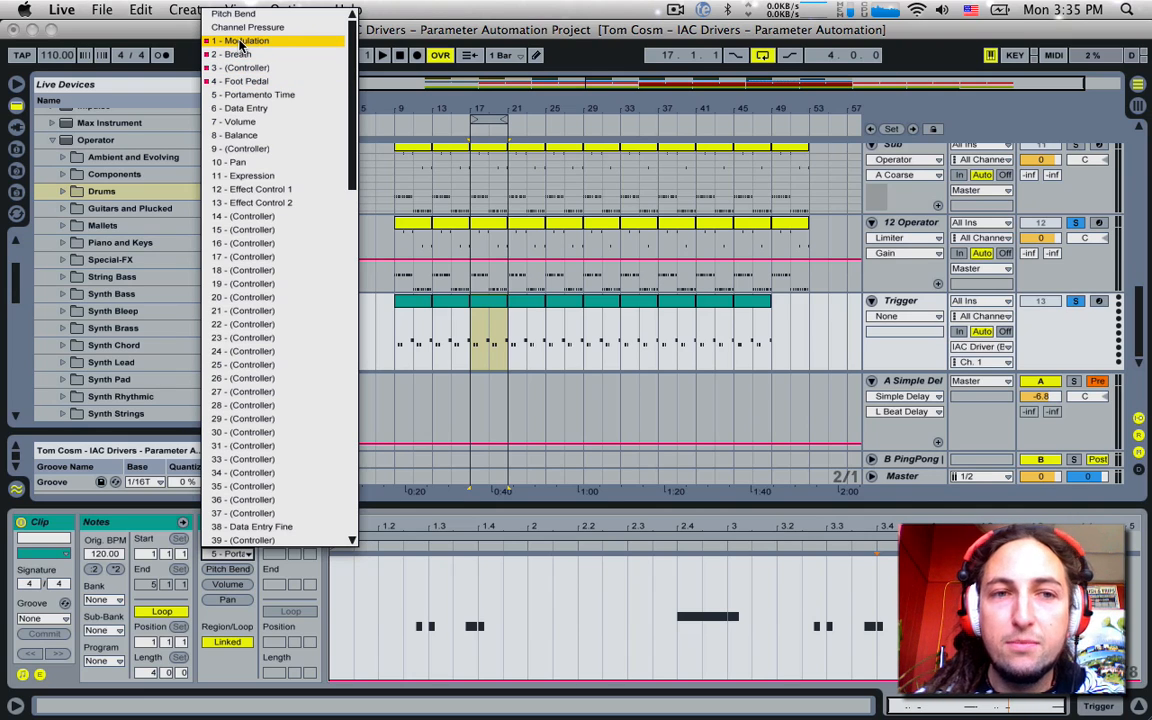
# Show the clip's MIDI Ctrl 1 Modulation envelope and watch the Auto Filter frequency move.
pyautogui.click(245, 42)
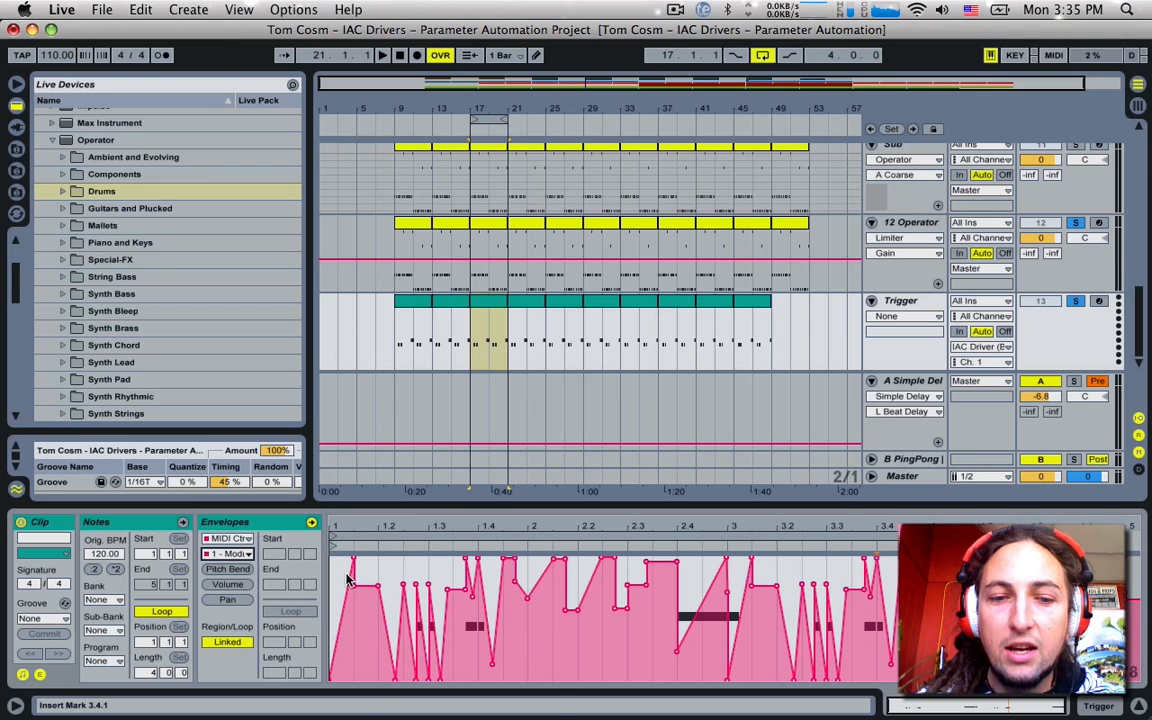
pyautogui.moveTo(357, 565)
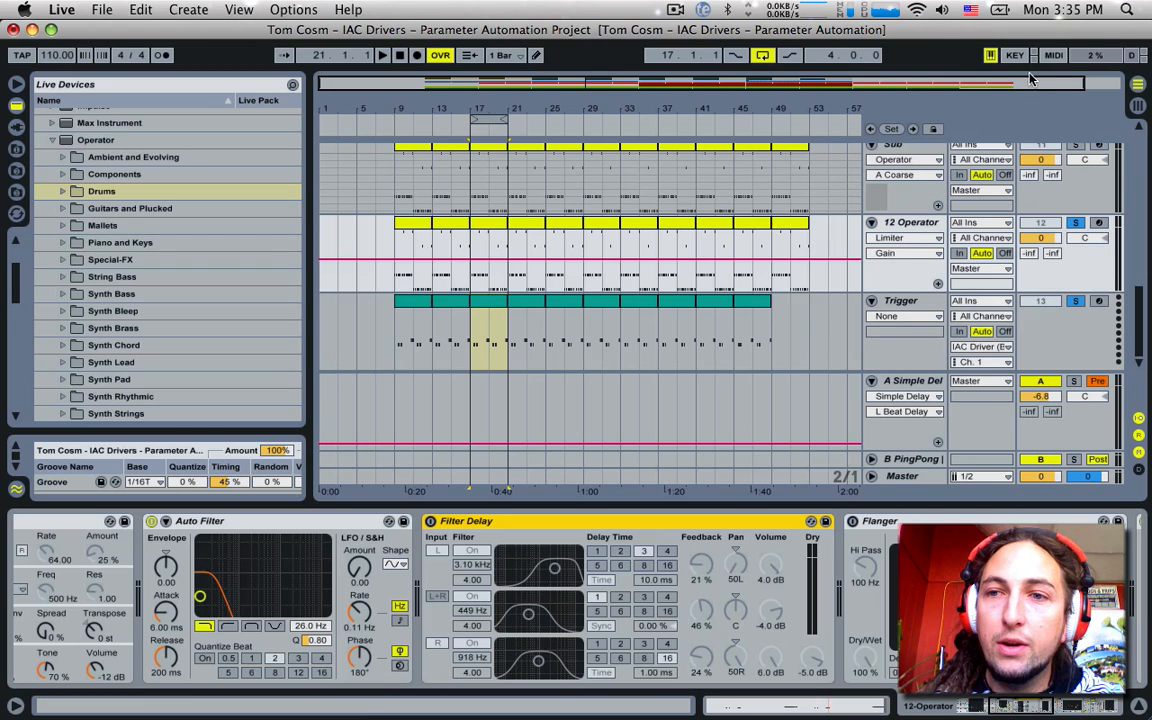
pyautogui.click(1041, 55)
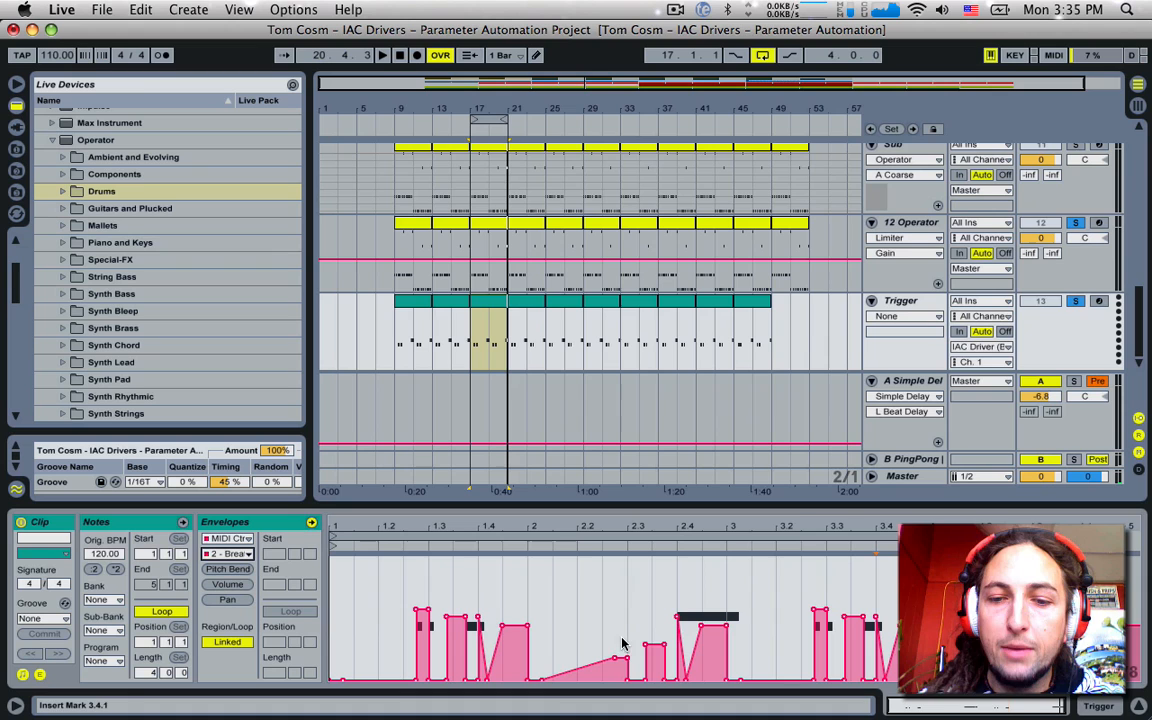
pyautogui.moveTo(920, 270)
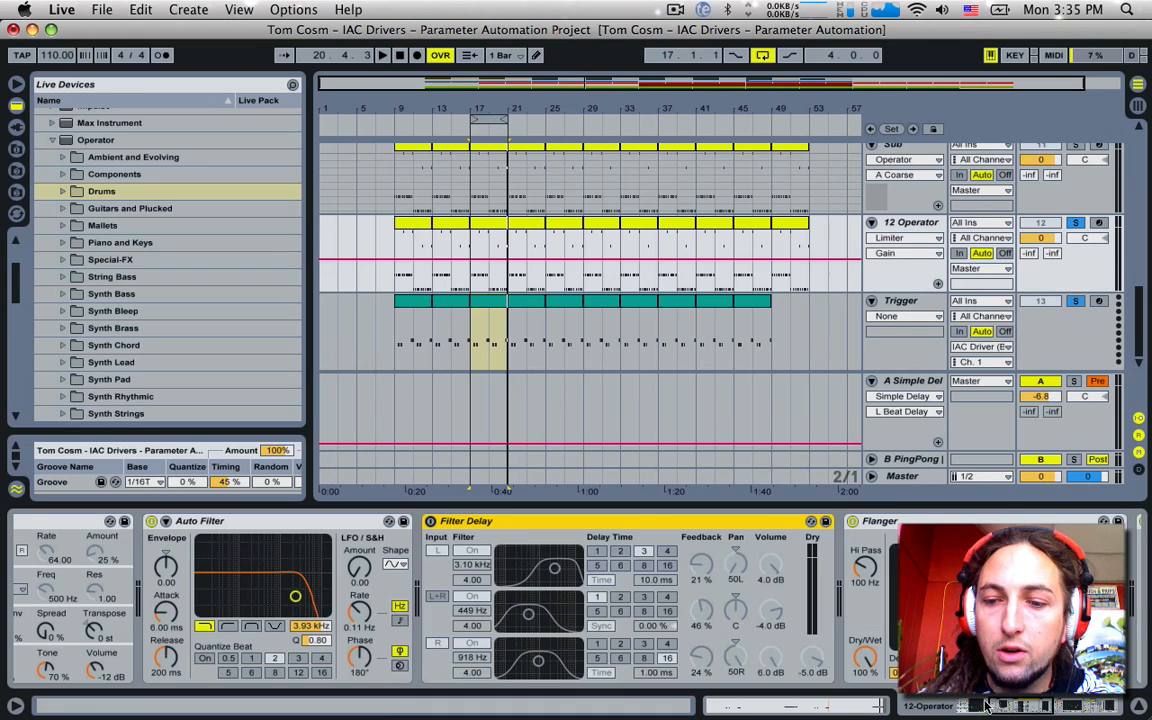
# Enter MIDI Map Mode over Operator to confirm CC 2 Breath drives Osc-B level.
pyautogui.click(1054, 55)
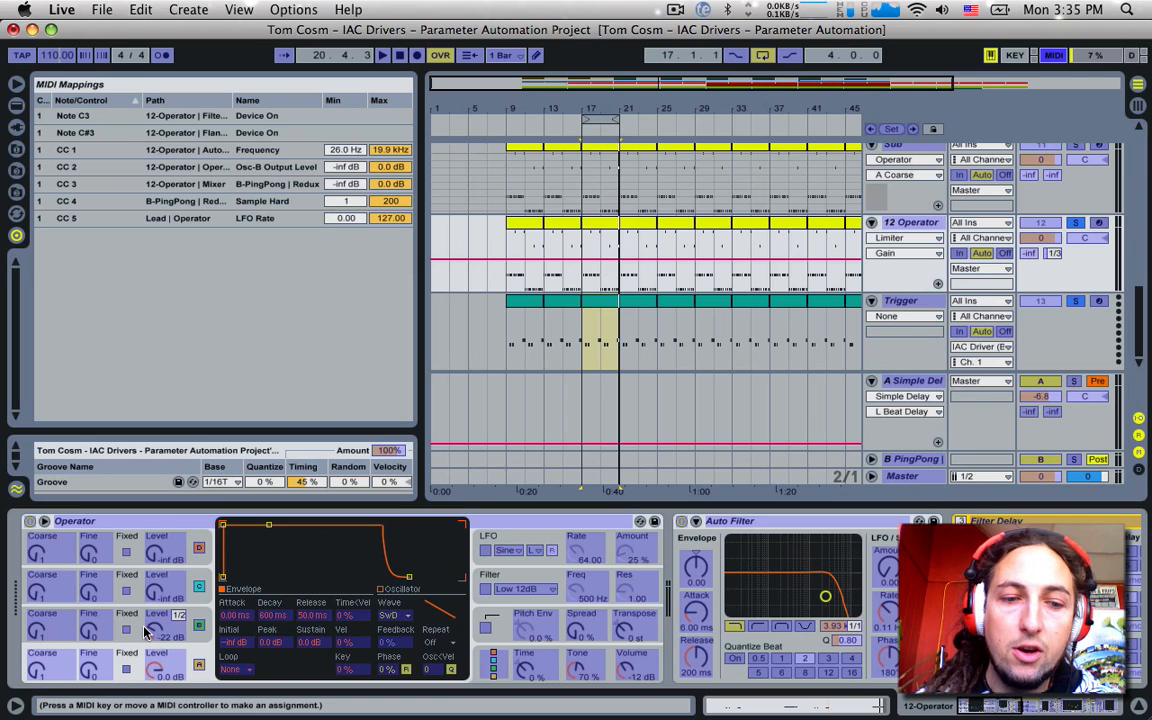
pyautogui.moveTo(1108, 155)
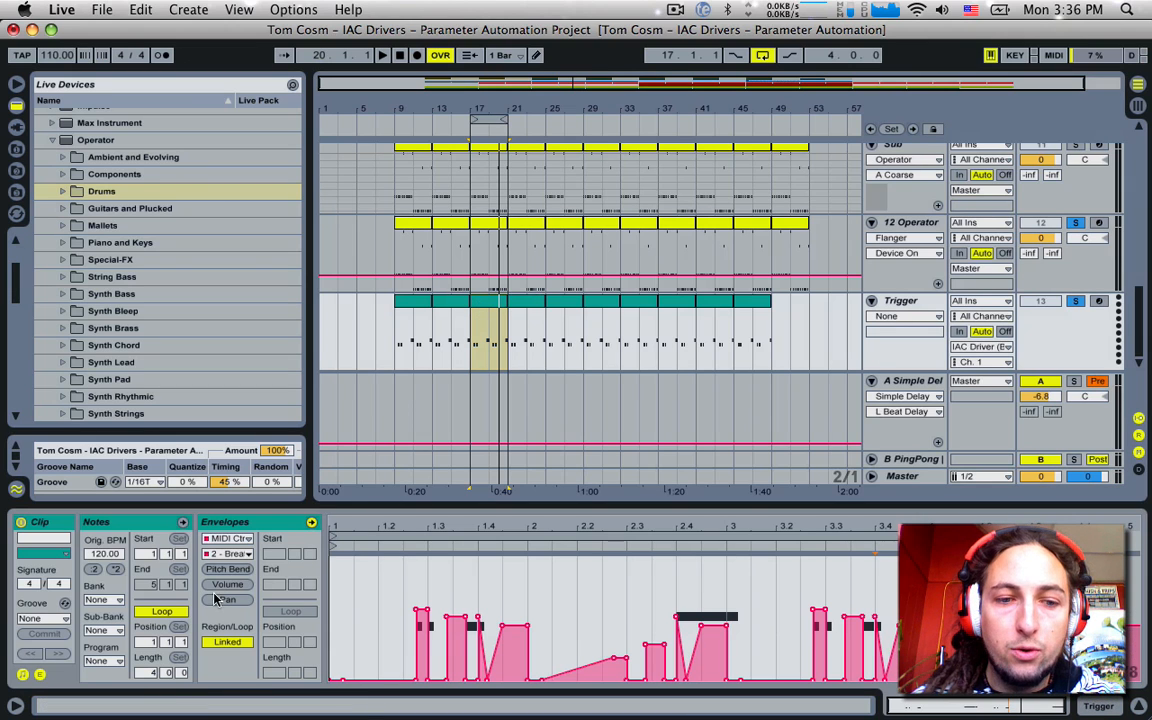
# Show the controller 3 envelope and check its mapping on the B-PingPong send.
pyautogui.click(227, 537)
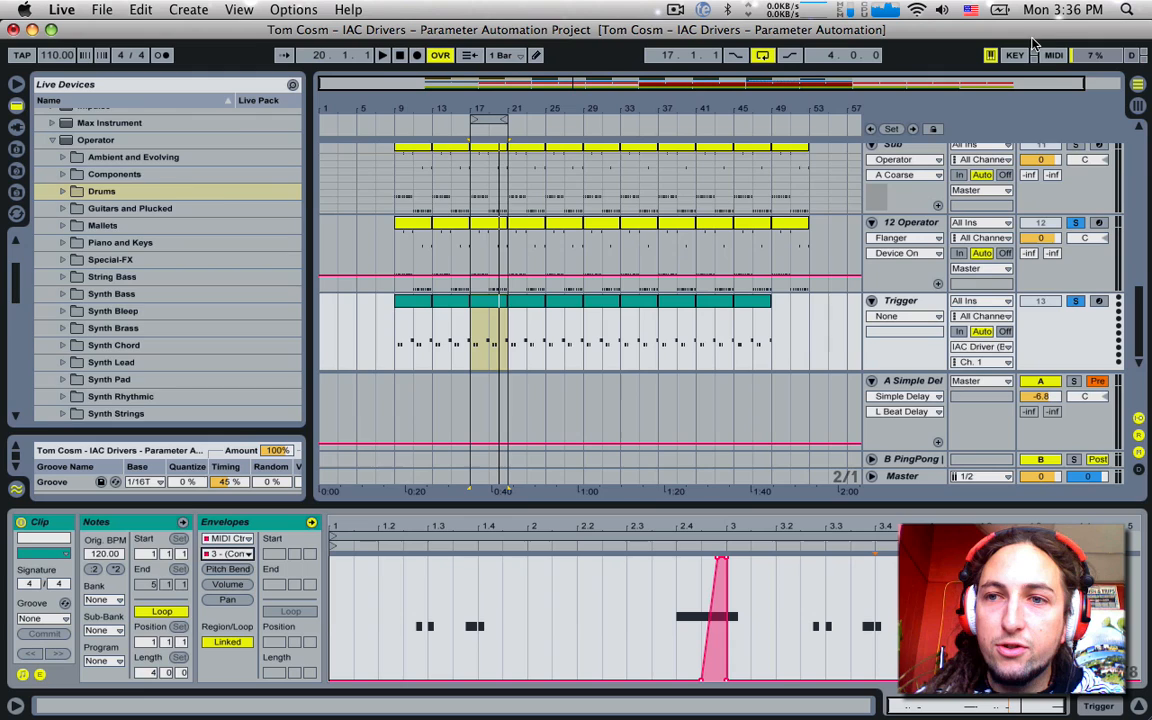
pyautogui.click(1047, 55)
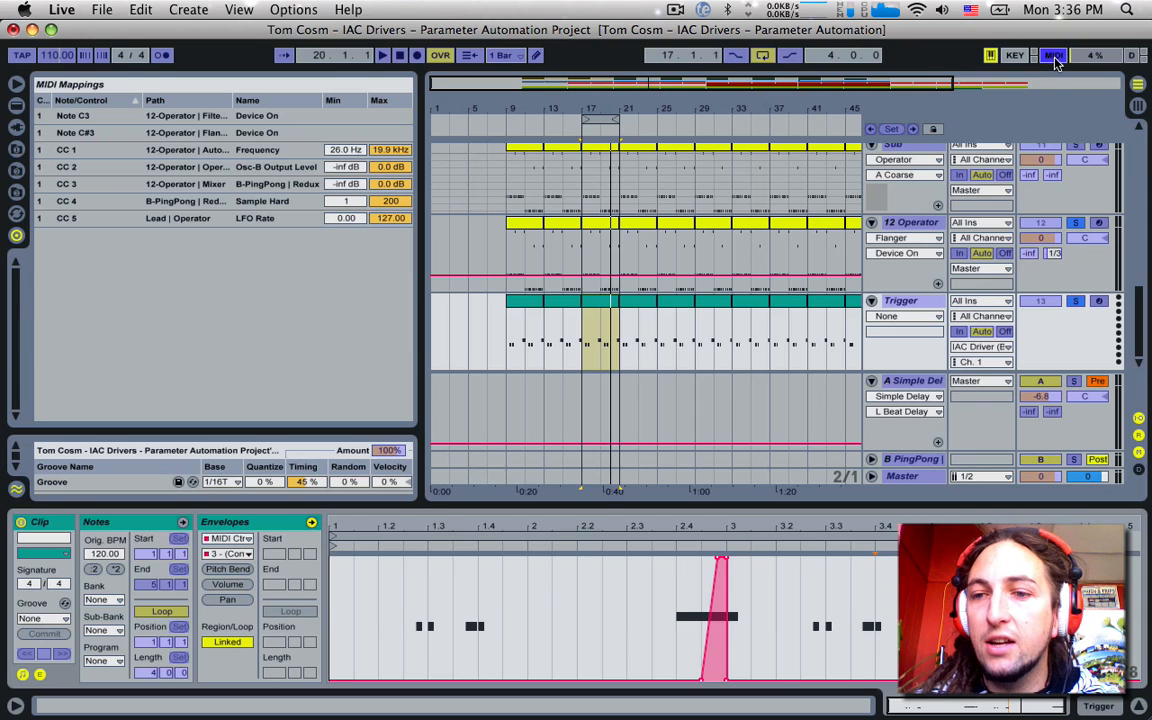
pyautogui.click(901, 459)
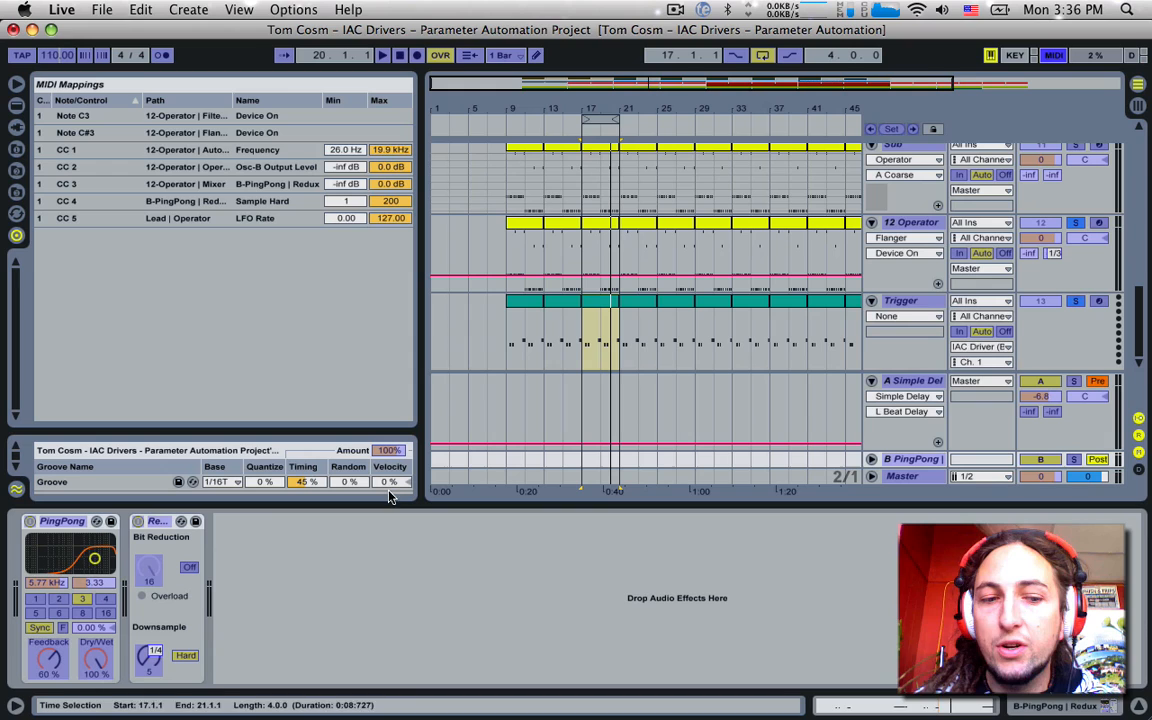
# Reselect the Trigger clip and bring up its list of MIDI controller numbers.
pyautogui.click(149, 652)
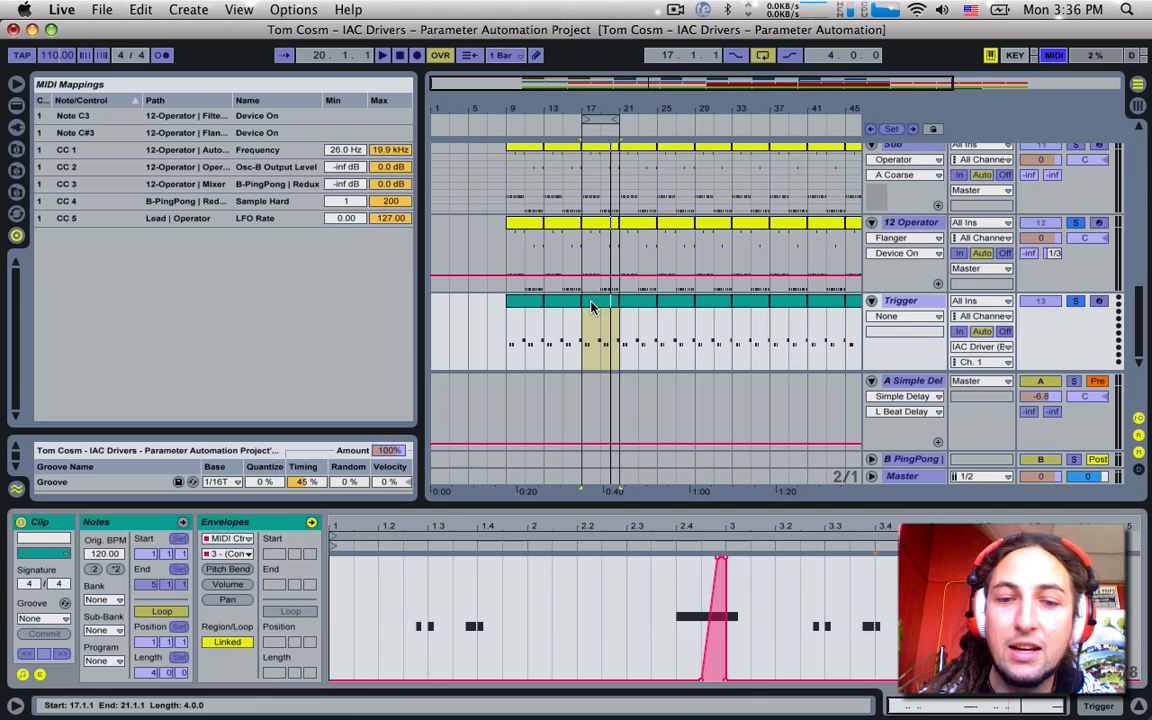
pyautogui.click(228, 554)
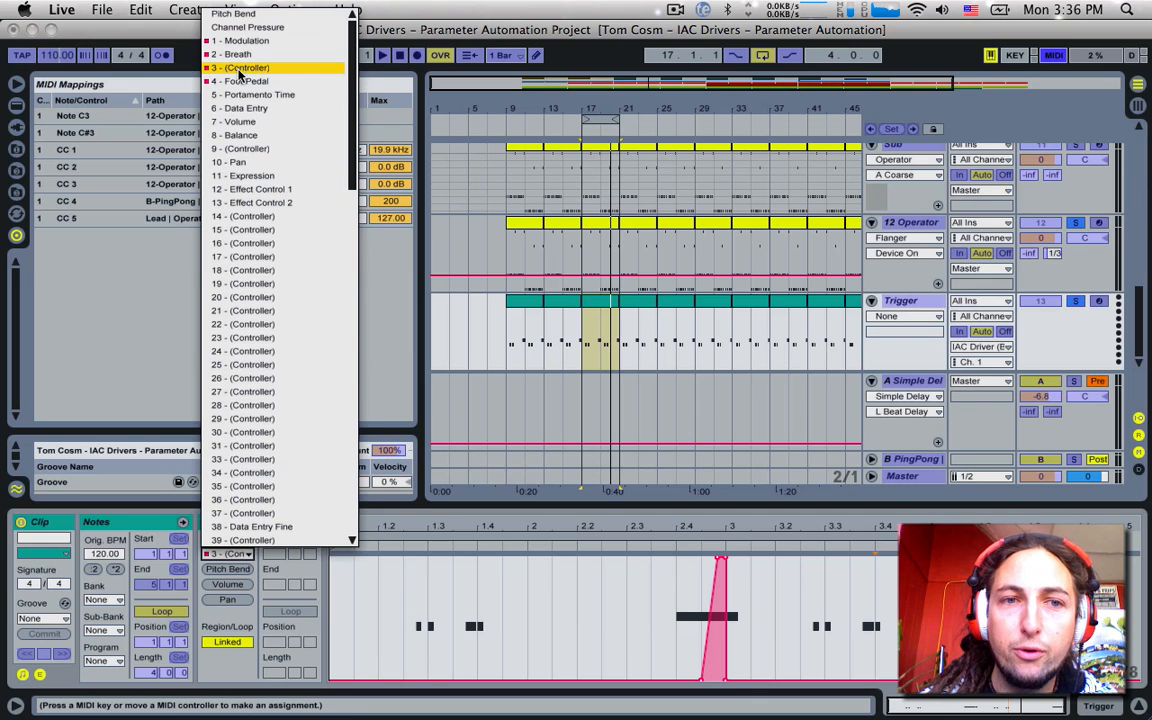
# Choose controller 4, Foot Pedal, for the Trigger clip's still-flat envelope.
pyautogui.click(232, 80)
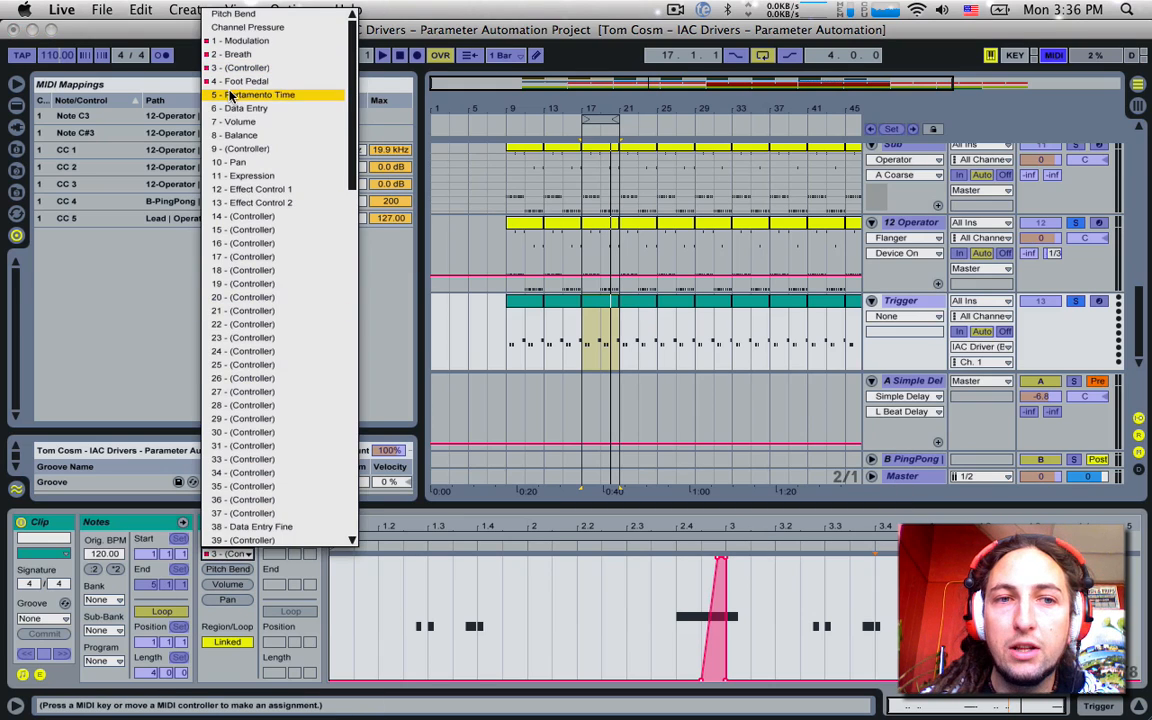
pyautogui.click(245, 78)
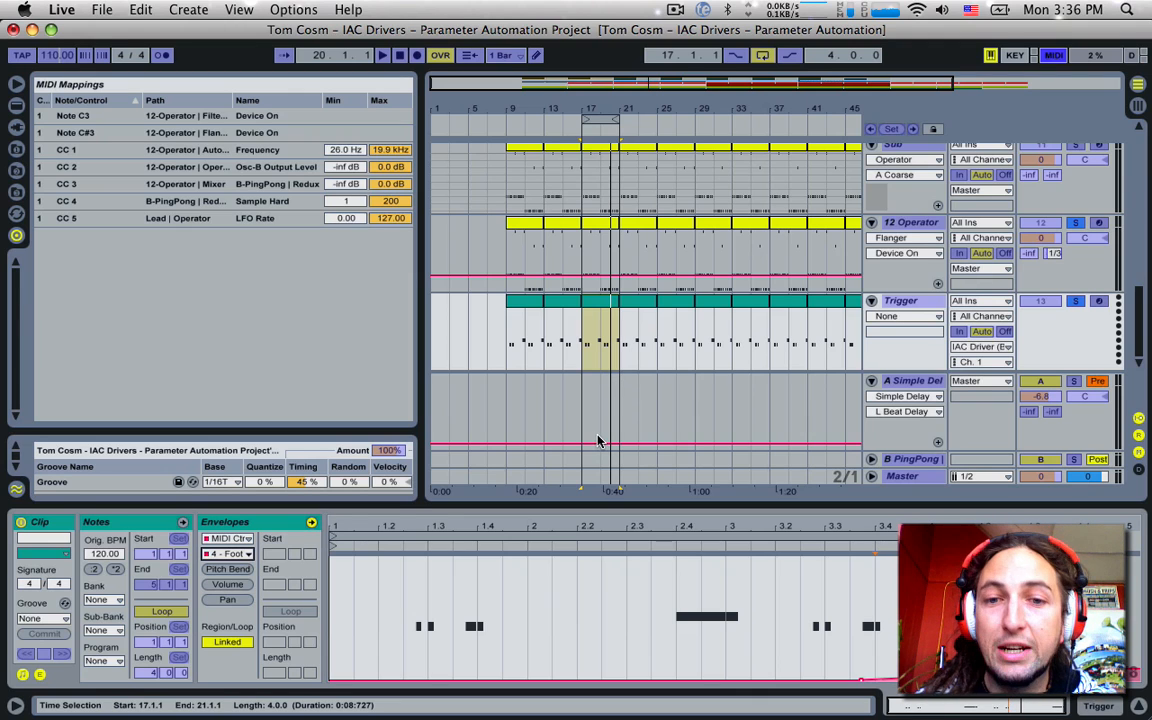
pyautogui.moveTo(637, 401)
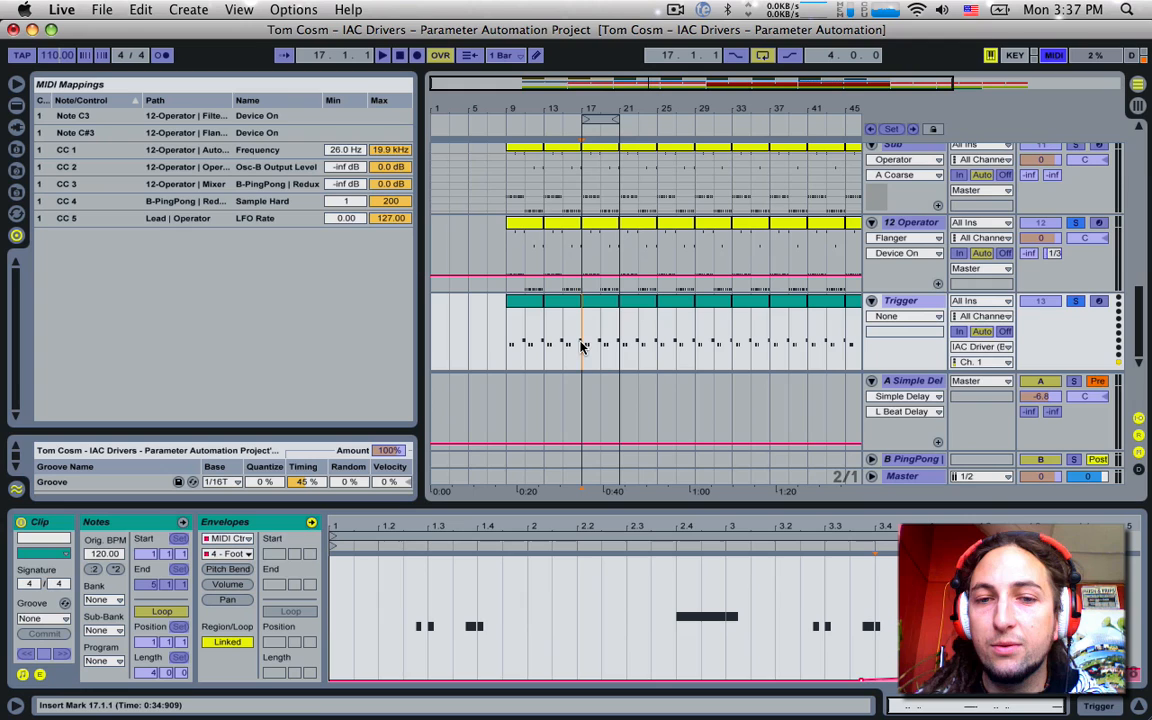
# Exit MIDI Map Mode before bringing up the Snare clip's reverb decay envelope.
pyautogui.click(1050, 55)
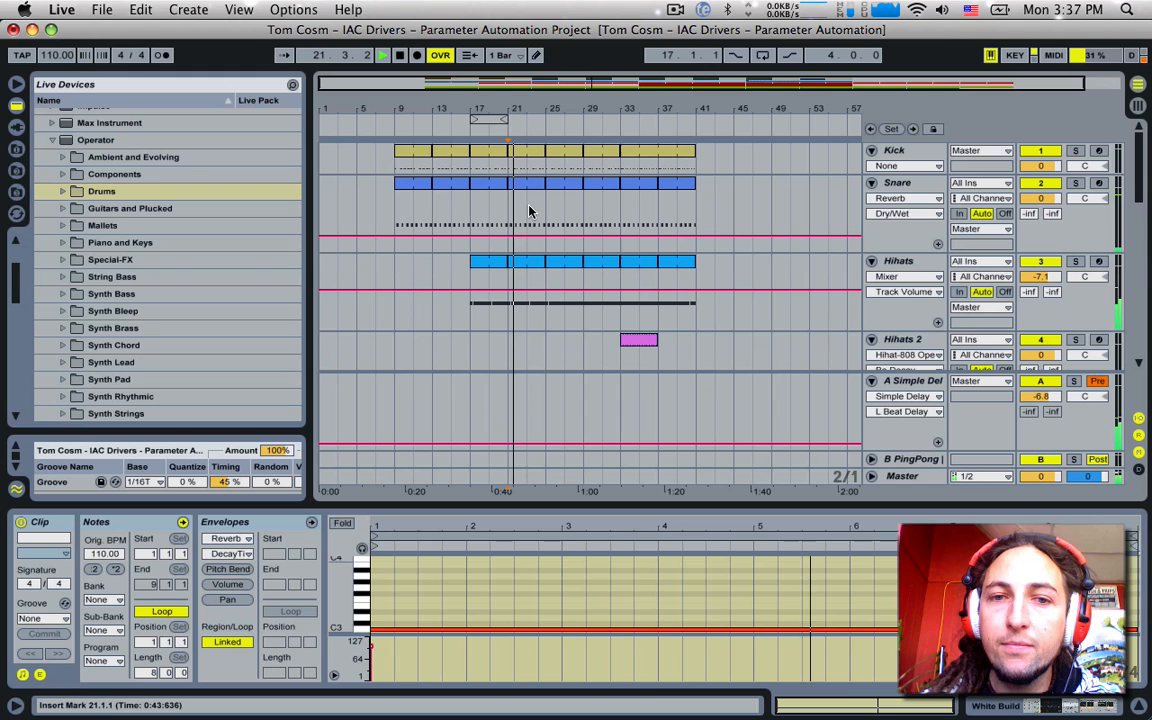
pyautogui.scroll(-3)
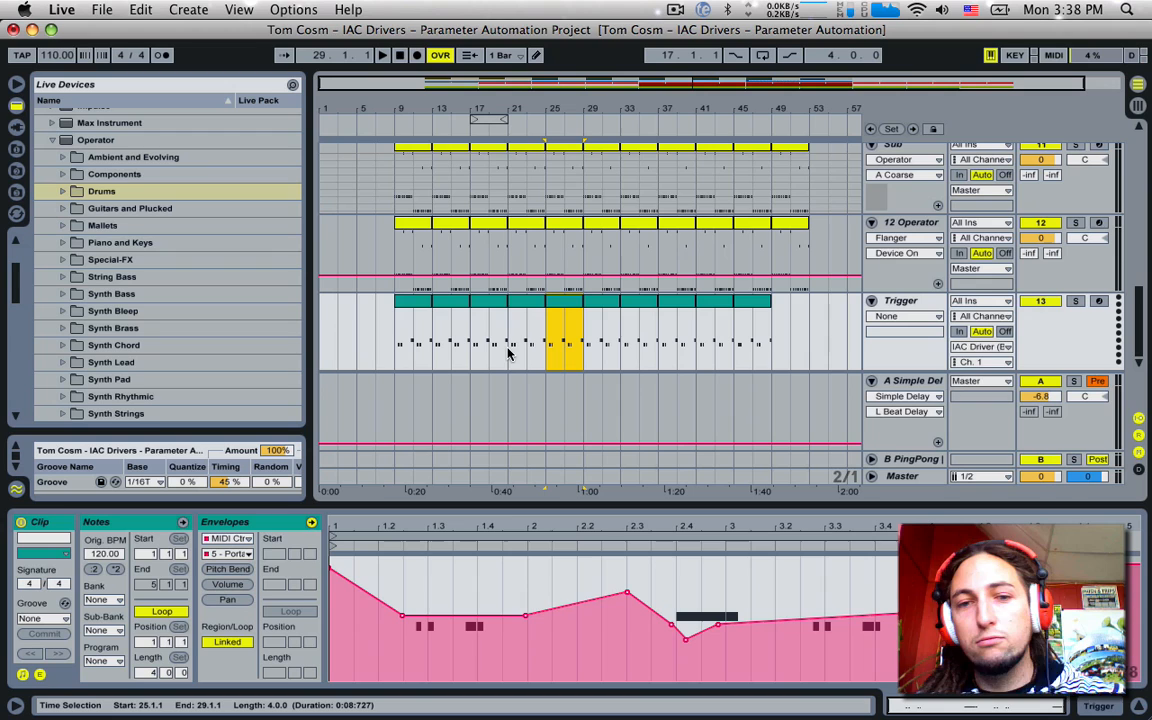
pyautogui.moveTo(540, 338)
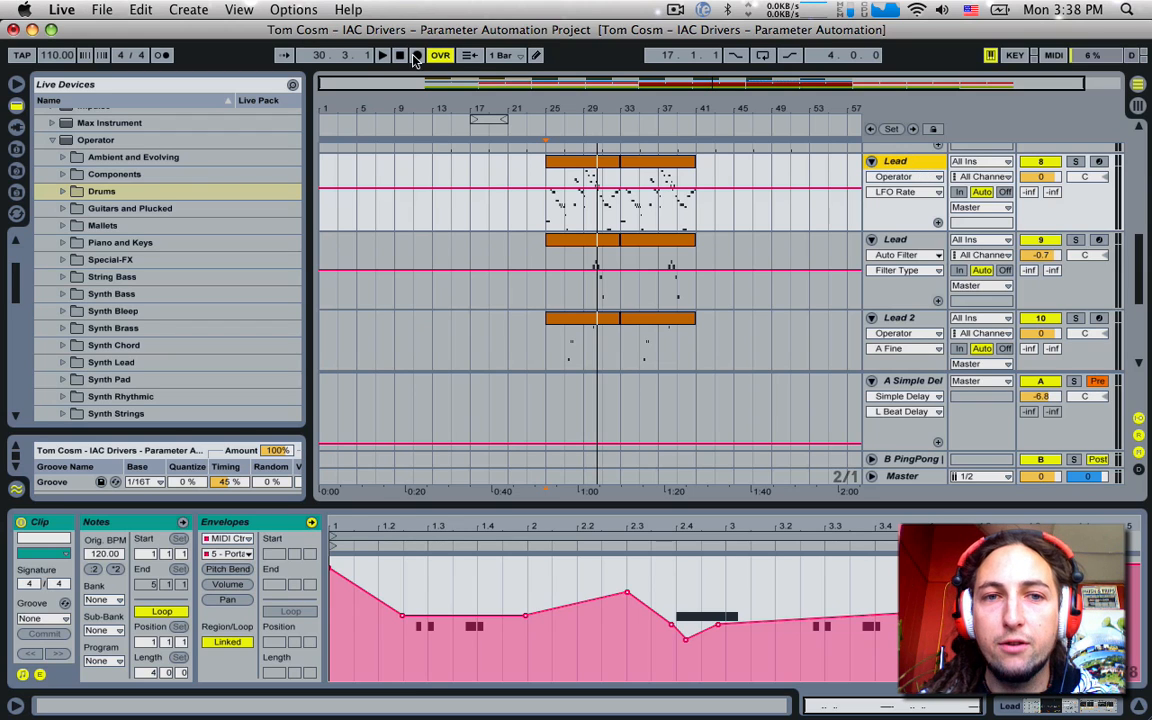
# Arm arrangement recording and play through bar 25 to write LFO Rate automation on Lead.
pyautogui.click(397, 57)
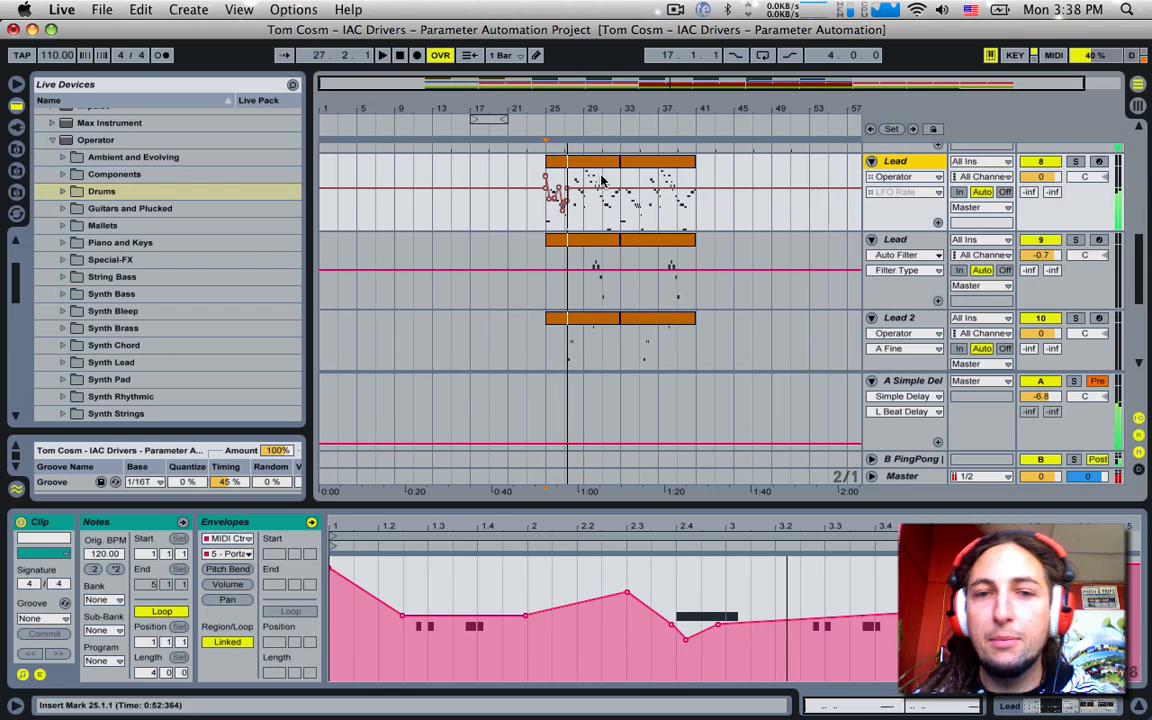
pyautogui.click(563, 185)
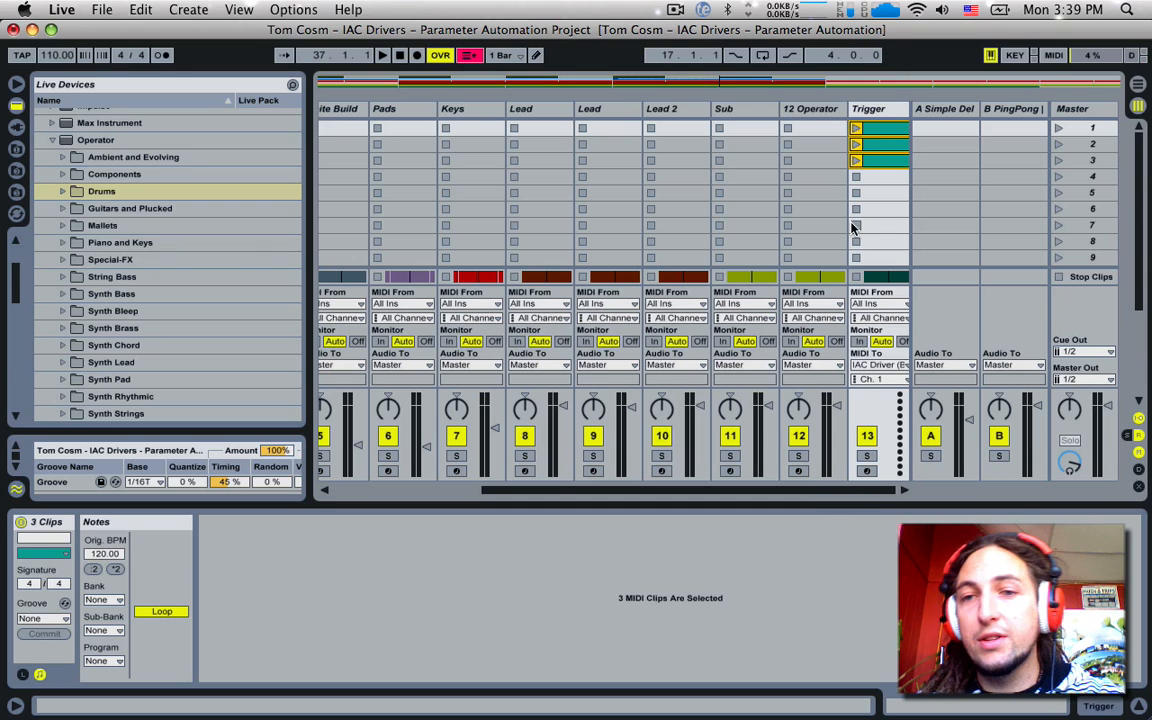
# Select the first Trigger clip slot in session view and rename it 'Automation'.
pyautogui.click(876, 128)
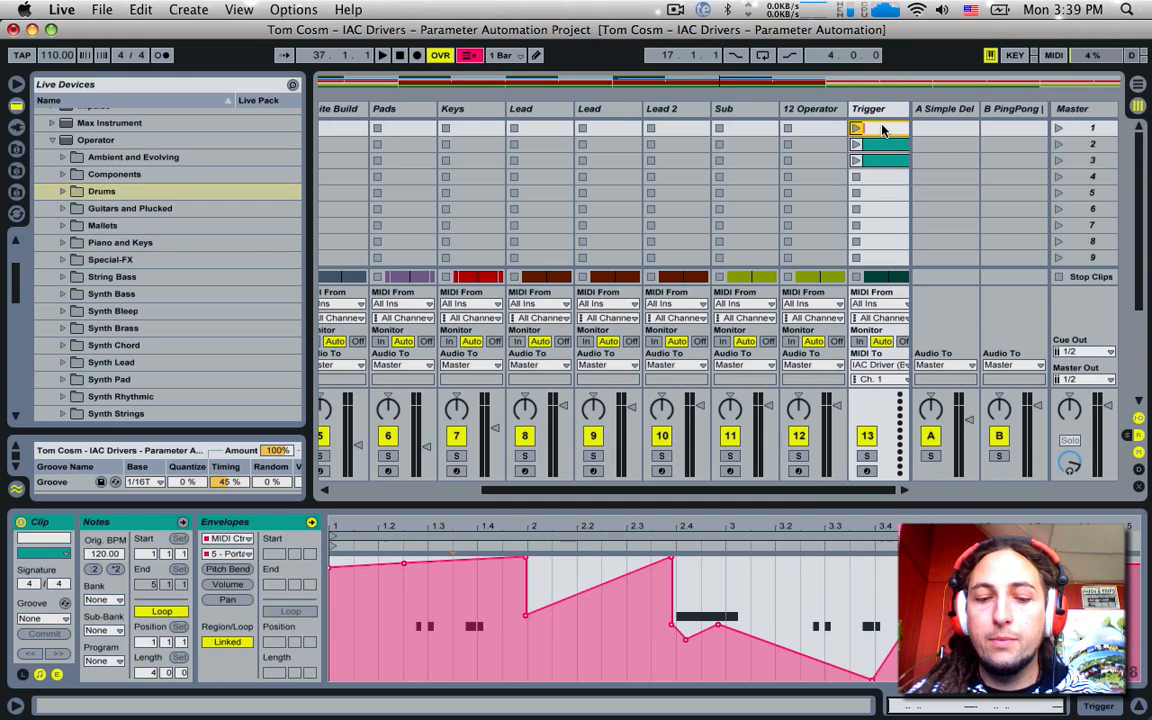
pyautogui.click(860, 128)
pyautogui.write('Automation')
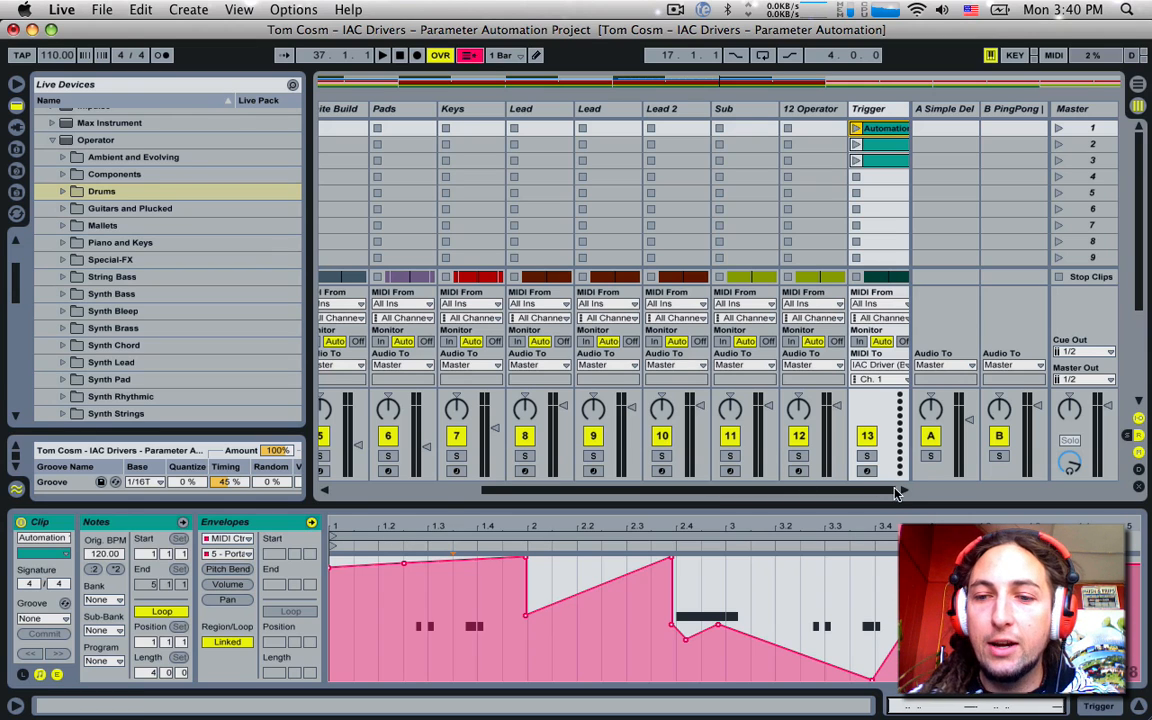
pyautogui.moveTo(850, 491)
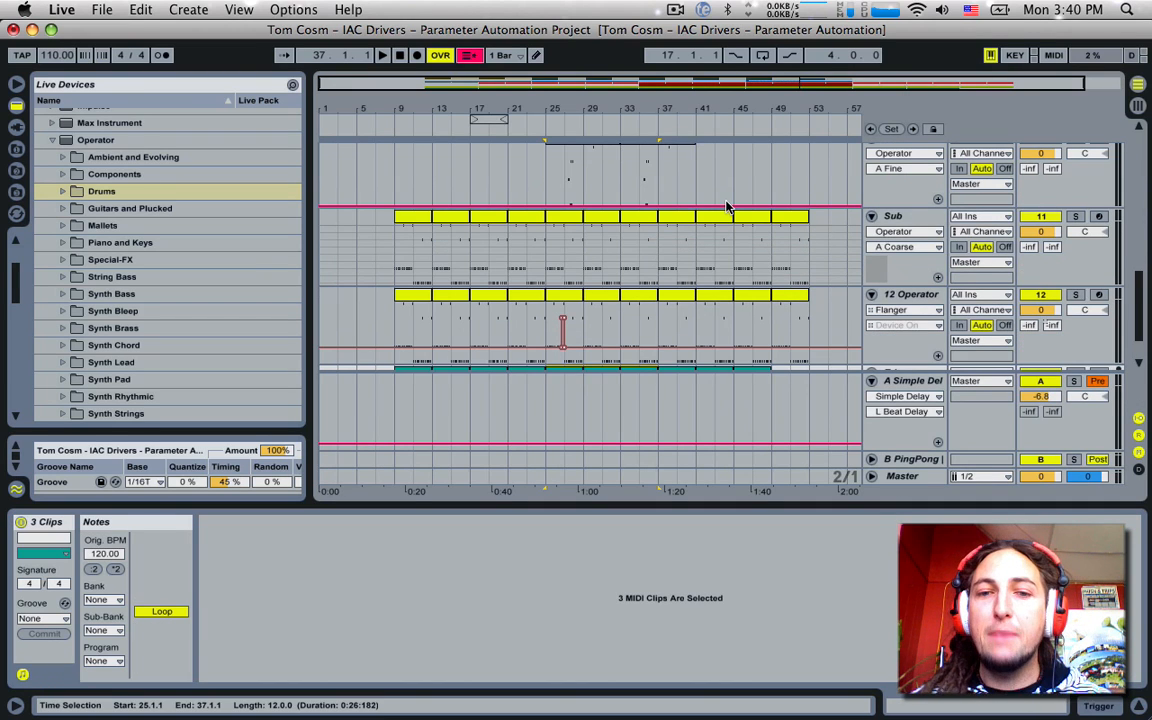
pyautogui.moveTo(555, 196)
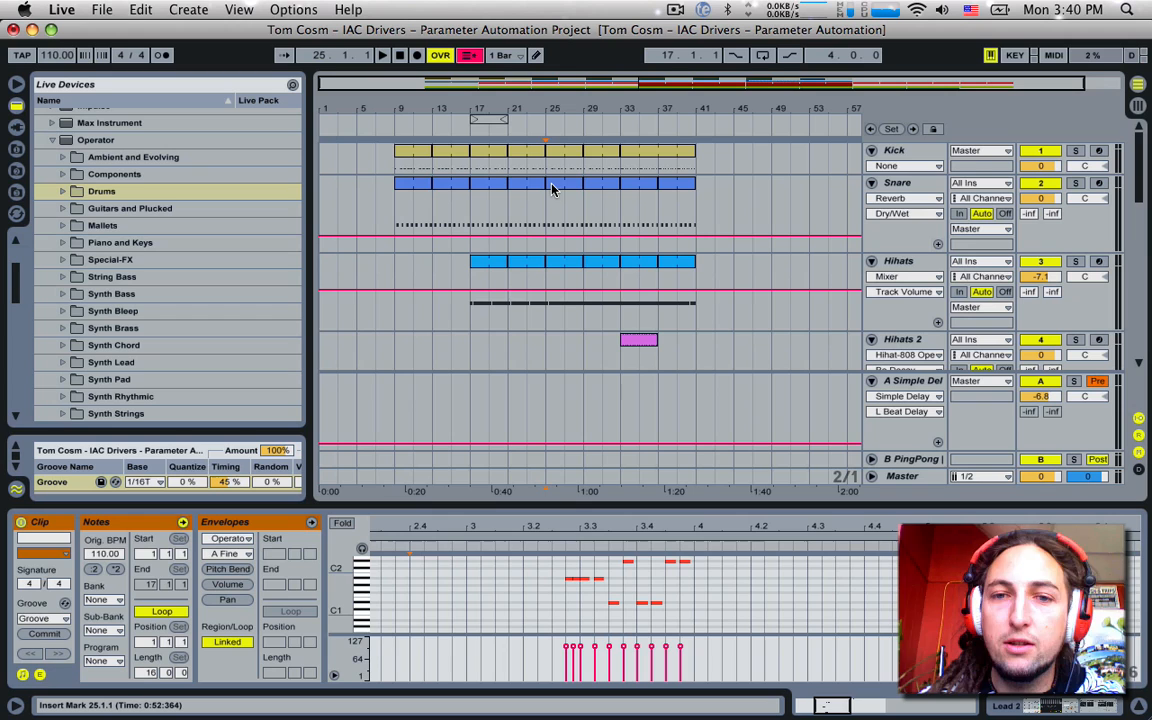
pyautogui.moveTo(710, 238)
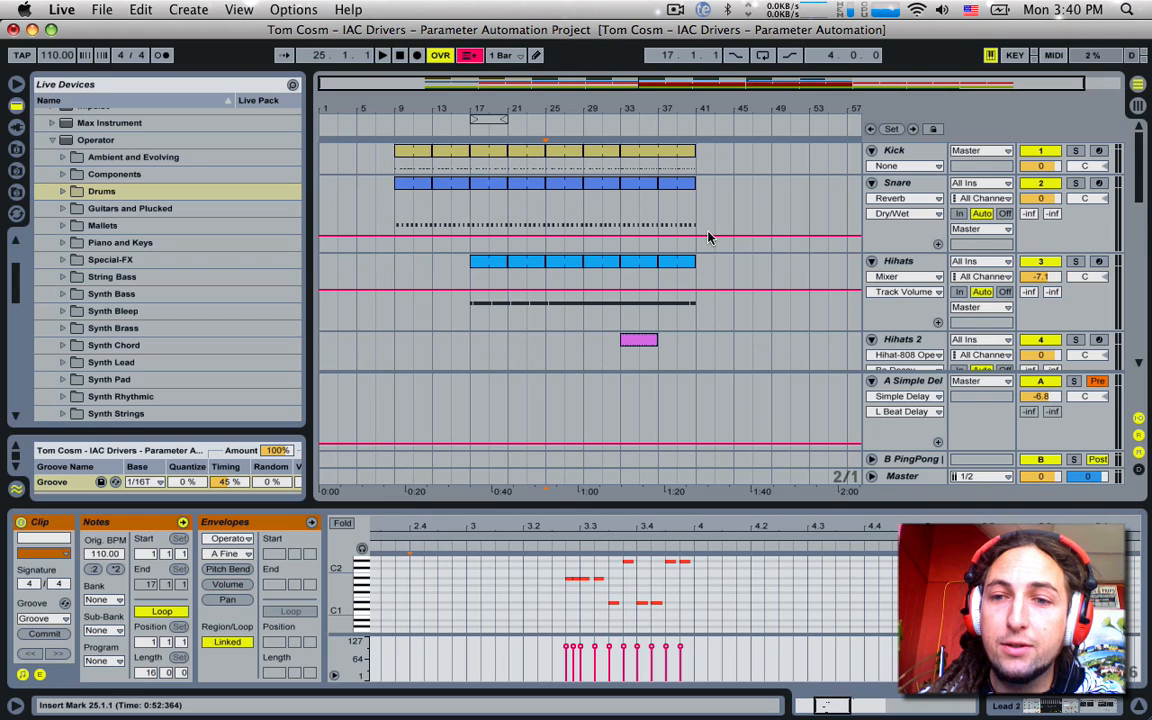